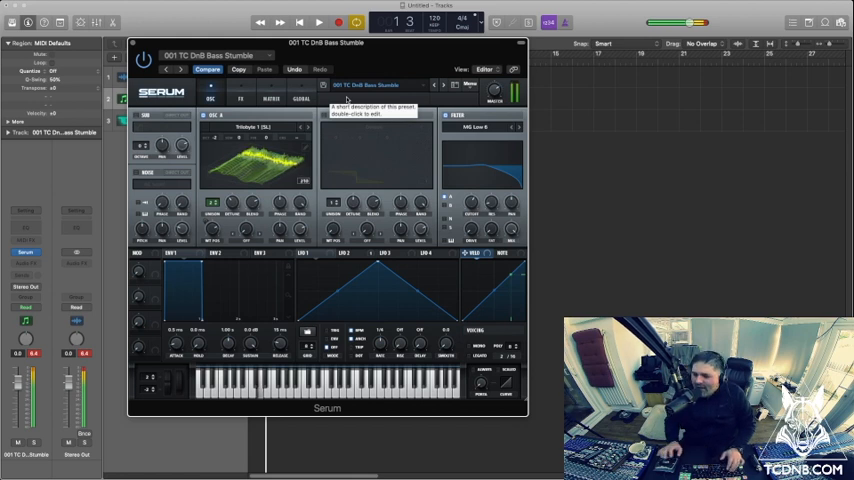
Audition presets 002 Bass Subroll through 008 Bass moo, then step back to 007 Bass More Magic
left_click(442, 85)
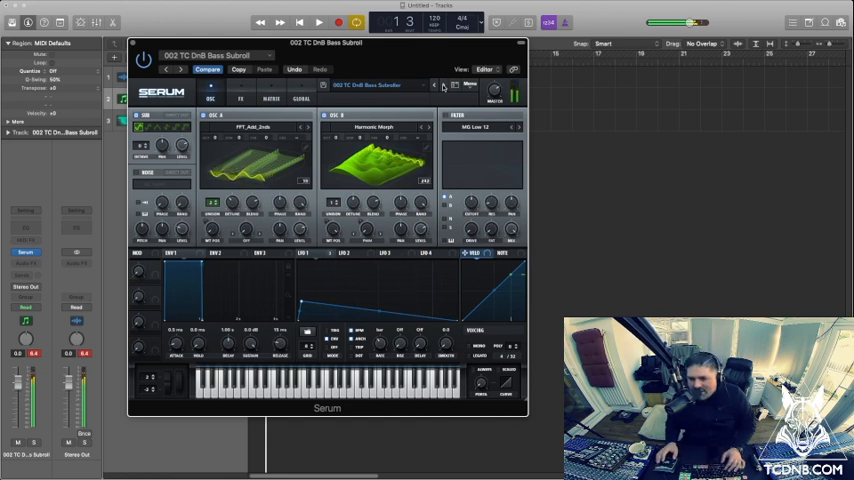
left_click(443, 85)
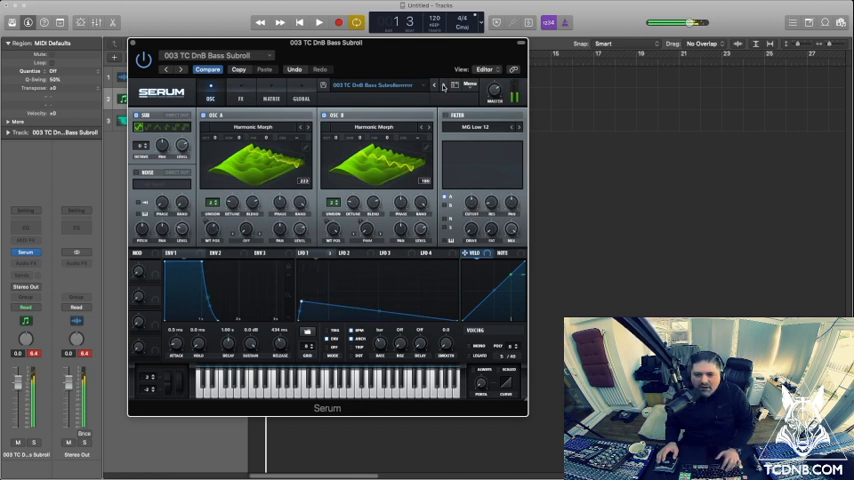
left_click(443, 85)
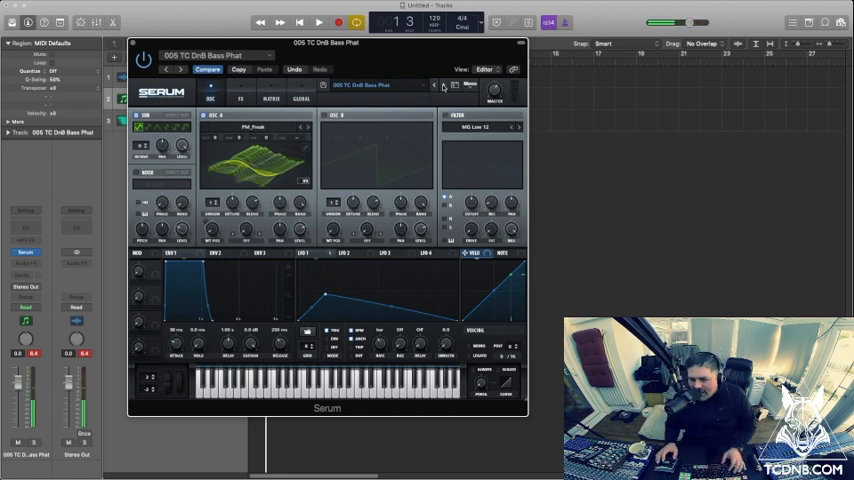
left_click(434, 85)
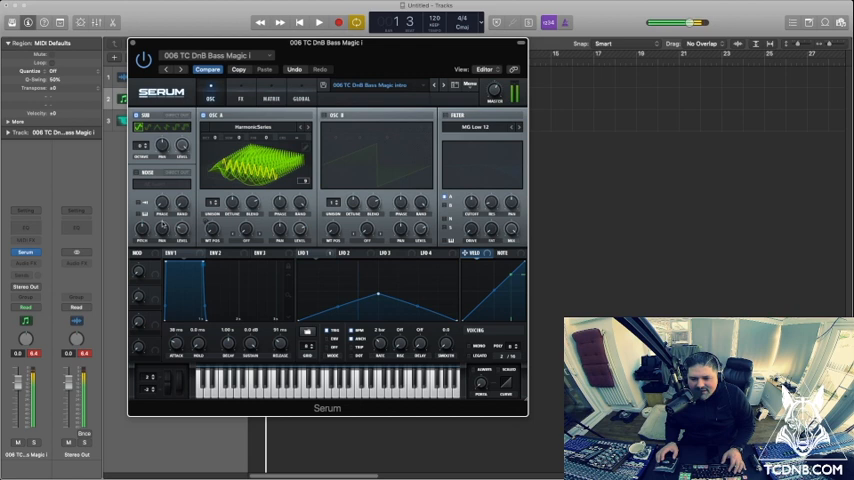
left_click(445, 85)
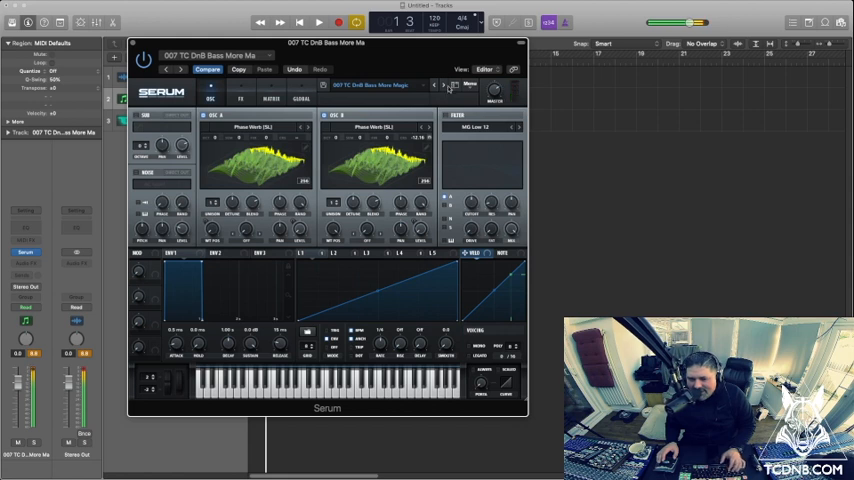
left_click(446, 85)
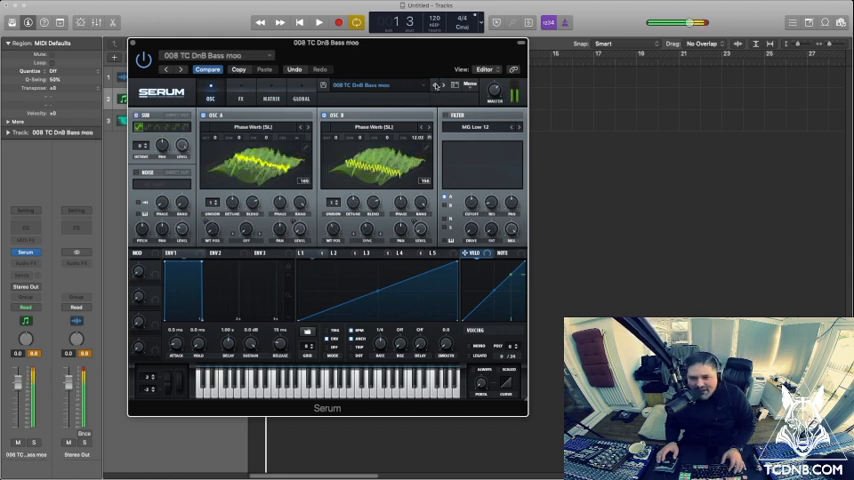
left_click(433, 85)
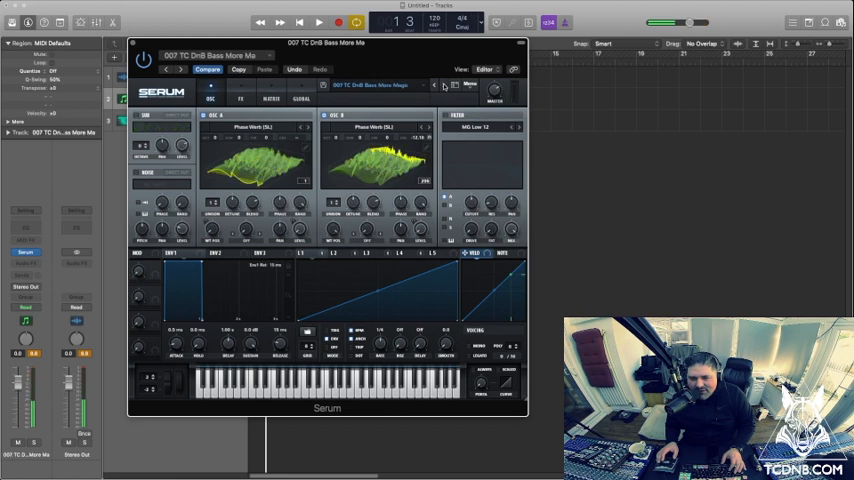
Advance past 012 Jitter until 018 TC DnB PURE HEART is loaded
left_click(444, 85)
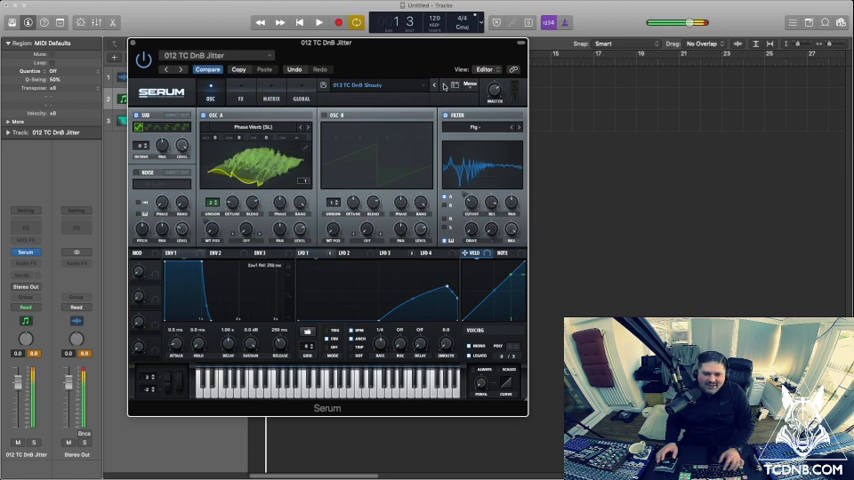
left_click(433, 85)
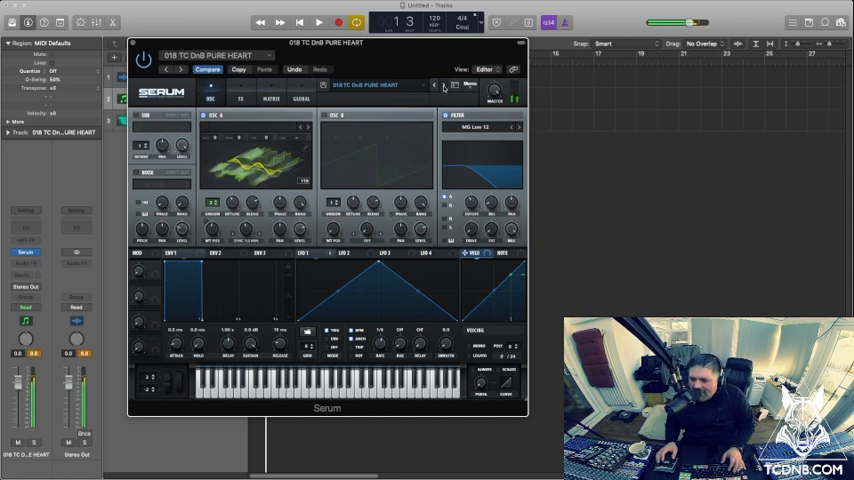
Audition Bredrin, Bredrin2, TO GO PLEASE, 025 Ills and Lyfe, landing on 027 TC DnB Nawty
left_click(443, 85)
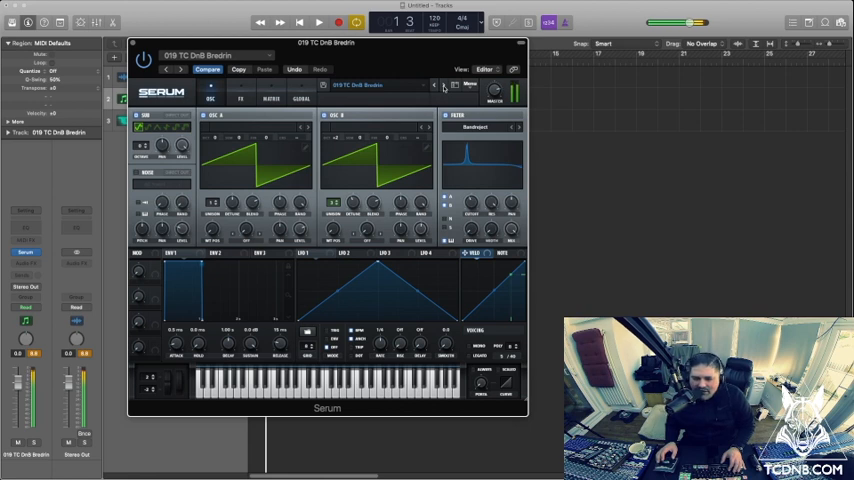
left_click(445, 85)
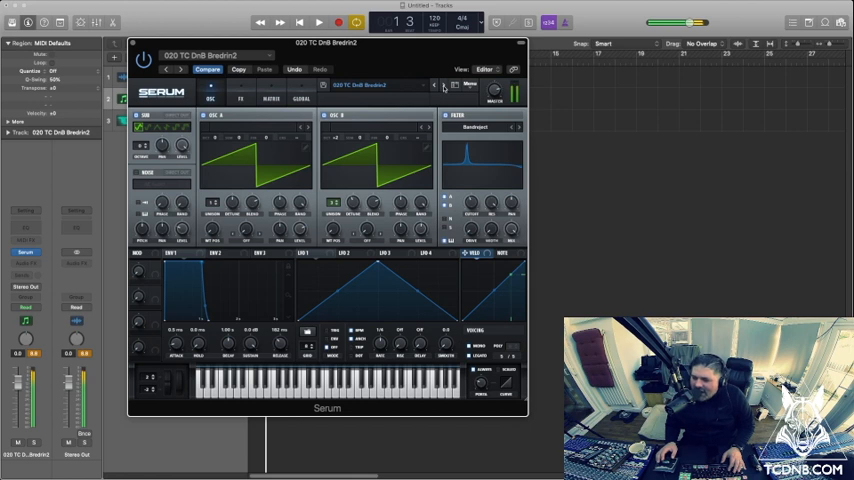
left_click(443, 85)
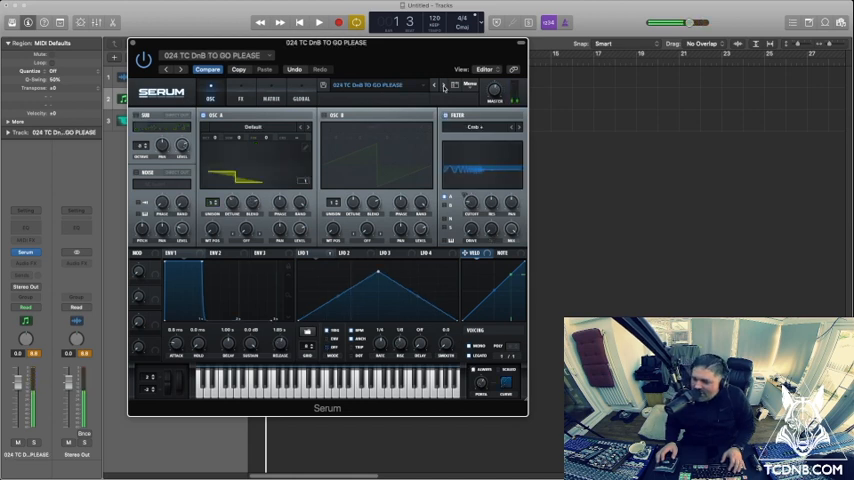
left_click(441, 85)
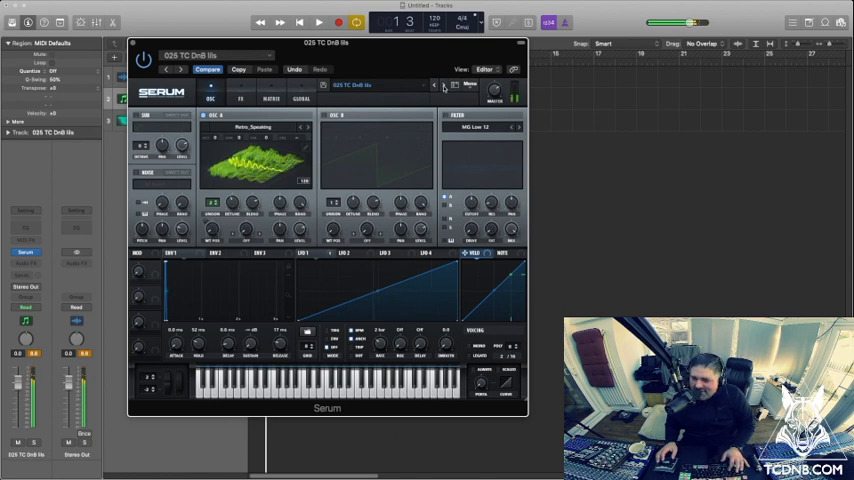
left_click(435, 85)
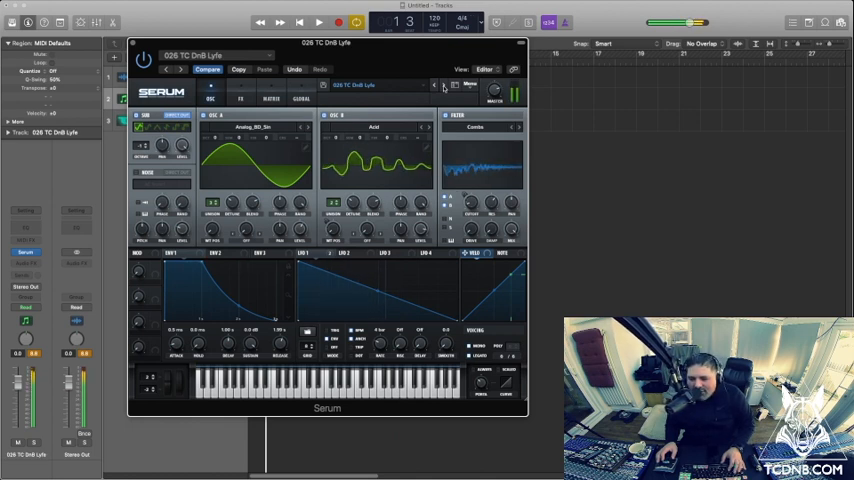
left_click(443, 85)
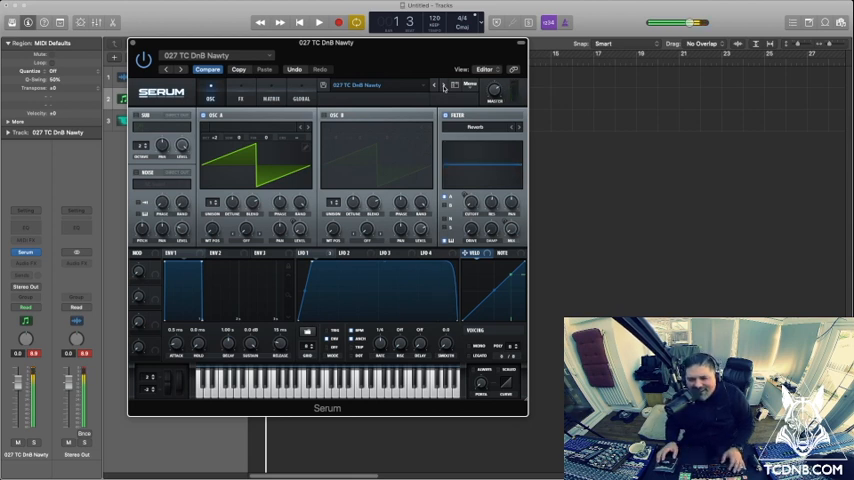
At 174 BPM, step through Twap Loop and Twap Loop2 to load 033 TC DnB Riffy
left_click(434, 85)
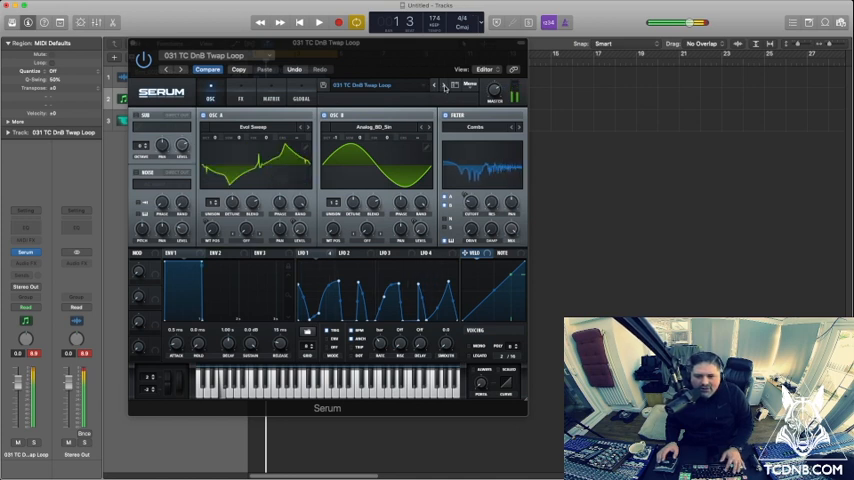
left_click(444, 85)
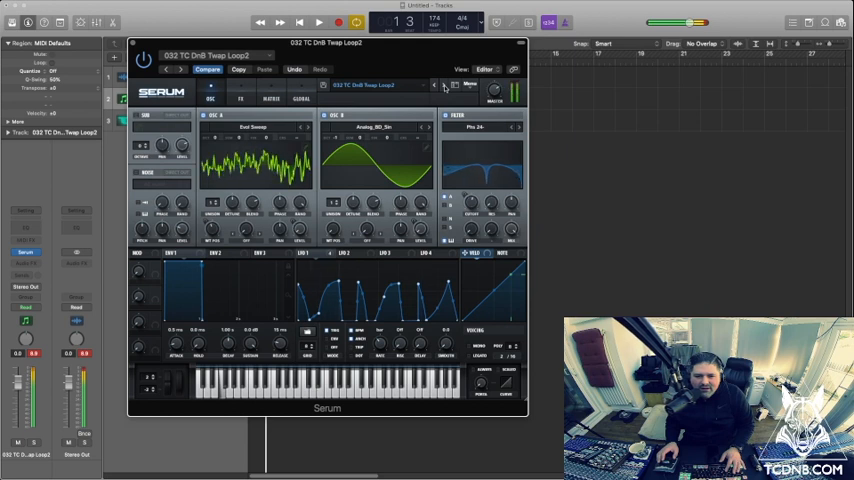
left_click(444, 85)
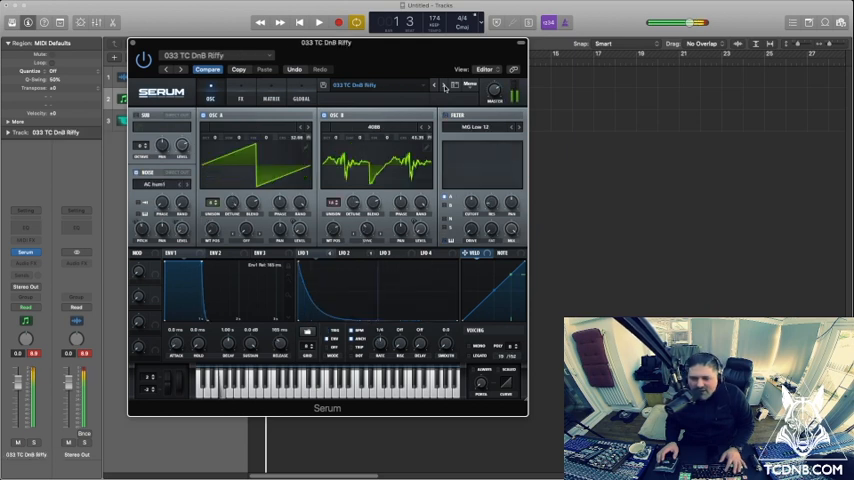